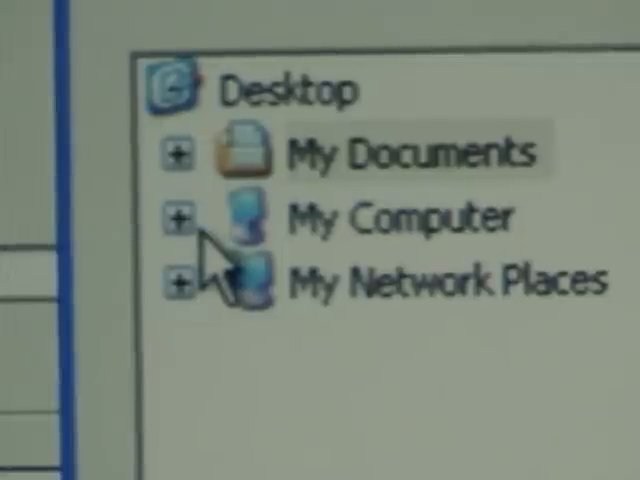
Choose Local Disk (C:) under My Computer as the destination and extract the files to C:\.
left_click(180, 216)
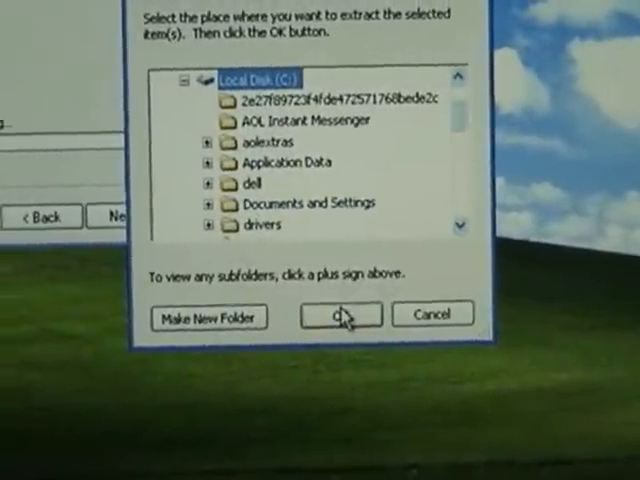
left_click(340, 316)
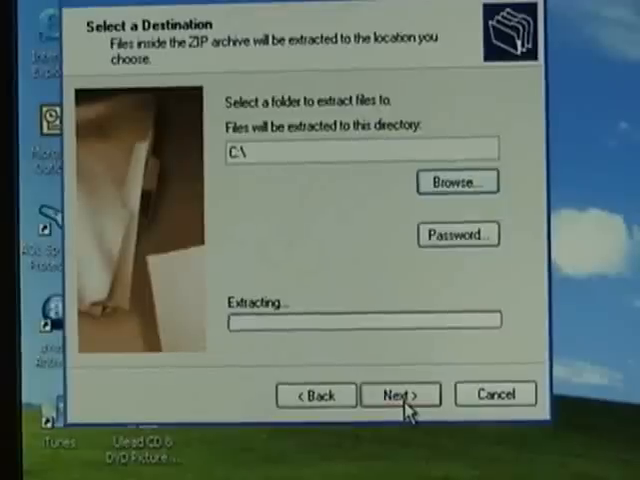
left_click(400, 394)
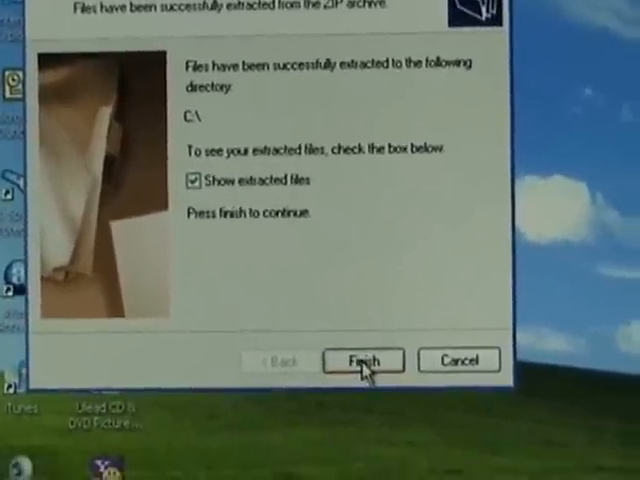
Finish extraction showing the files, then accept the HijackThis license to reach the main menu.
left_click(364, 360)
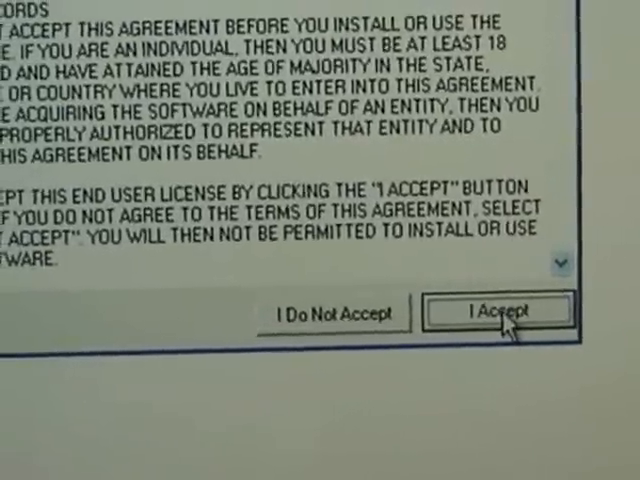
left_click(502, 312)
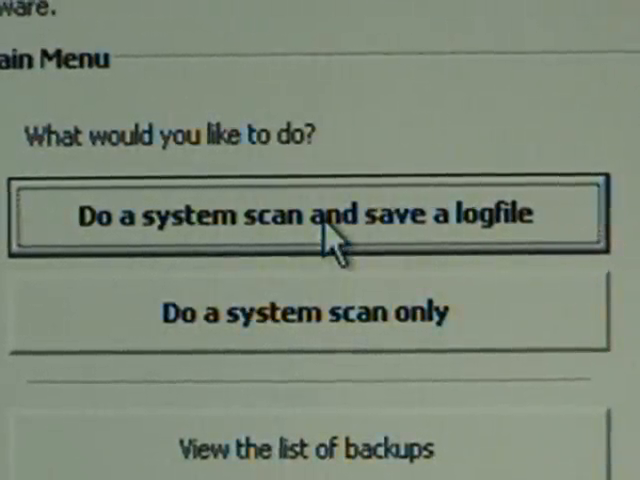
Run a system scan saving a logfile and read the log in Notepad down to the toolbar entries.
left_click(304, 212)
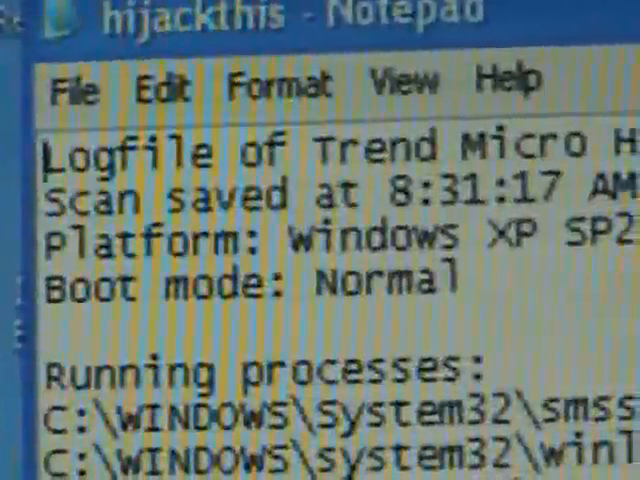
scroll("down", 3)
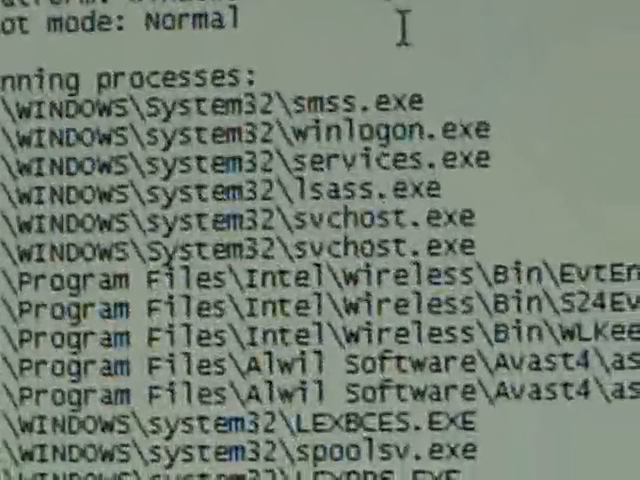
scroll("down", 3)
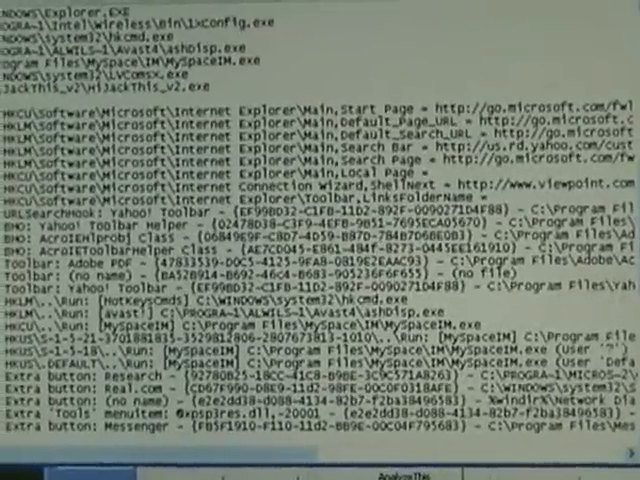
scroll("down", 3)
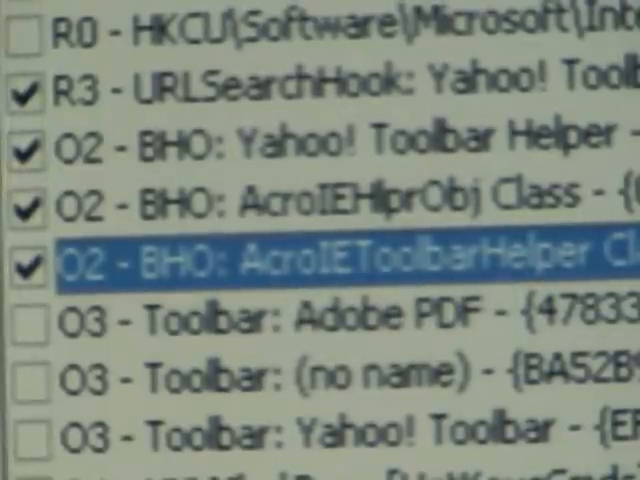
mouse_move(520, 310)
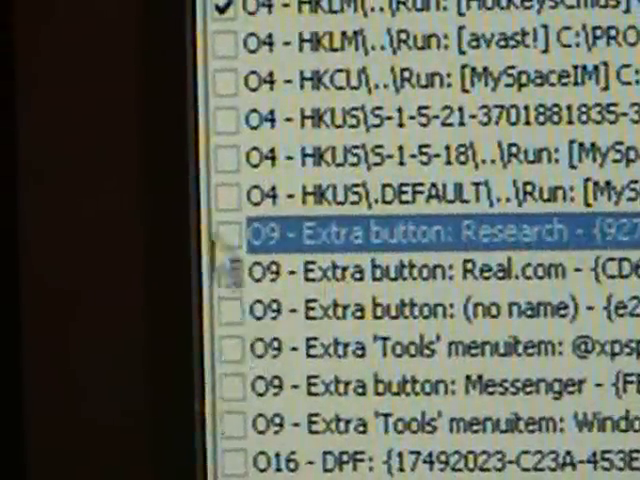
left_click(212, 232)
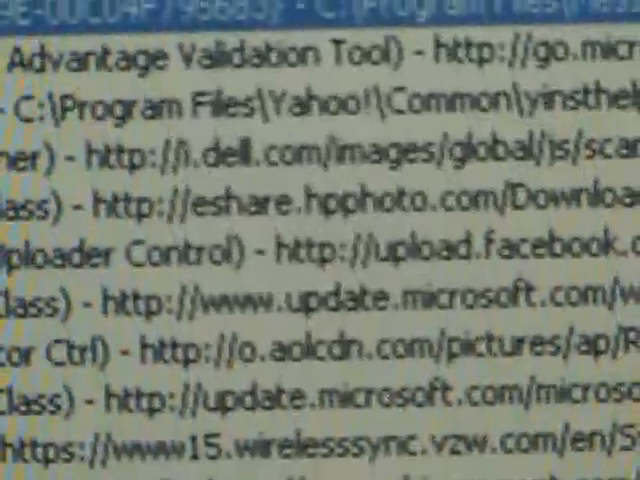
scroll("down", 3)
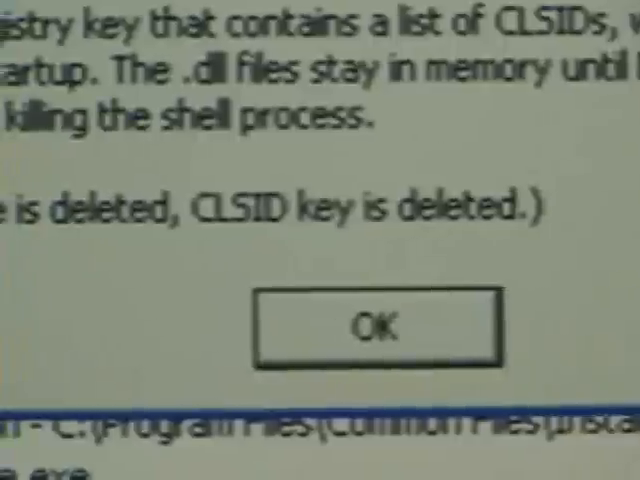
left_click(374, 326)
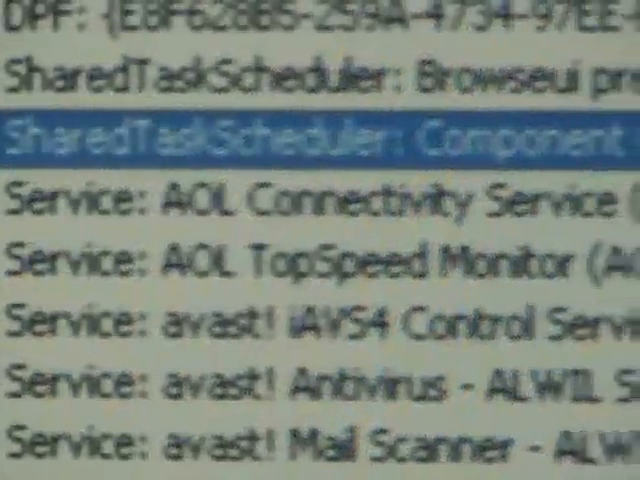
scroll("down", 3)
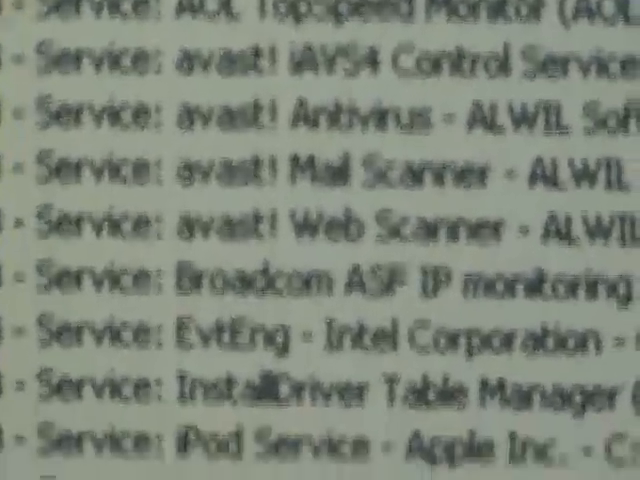
scroll("down", 3)
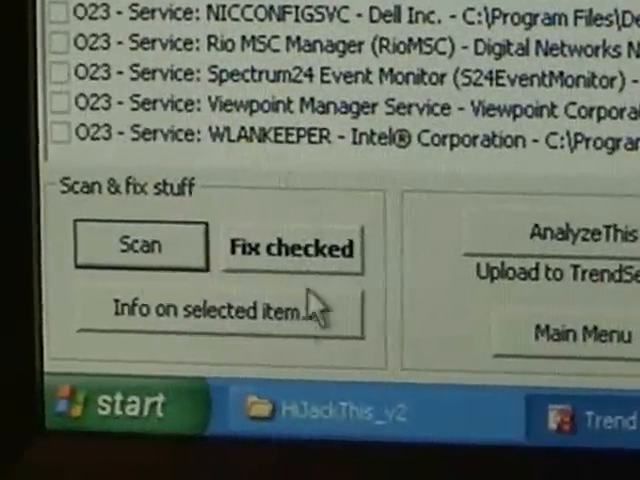
Fix the checked entries, confirming the 'Fix 27 selected items?' prompt.
left_click(292, 246)
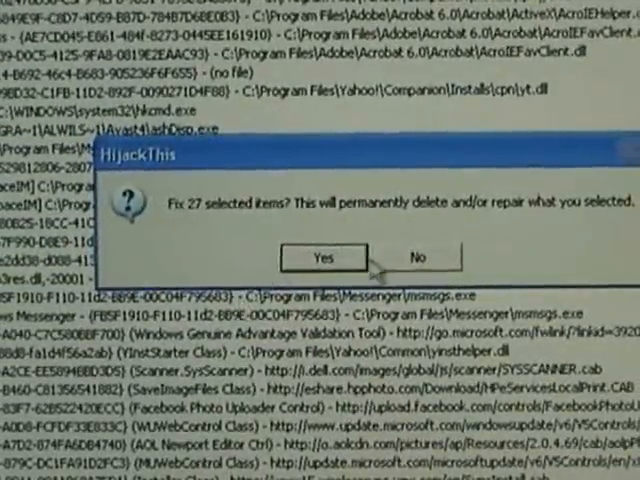
left_click(322, 258)
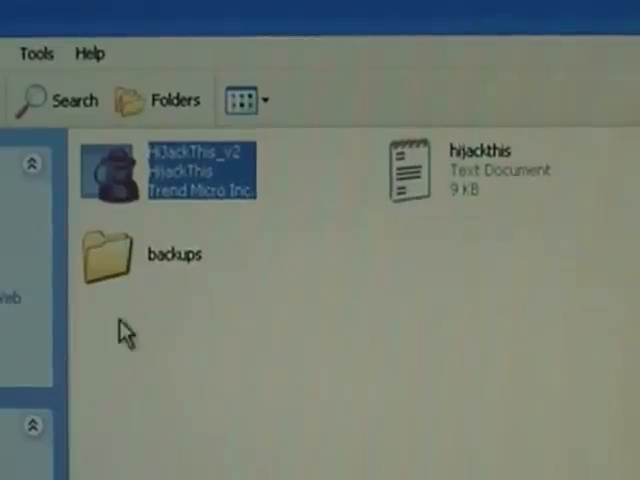
Launch HijackThis_v2.exe again from its folder beside the backups folder.
double_click(108, 252)
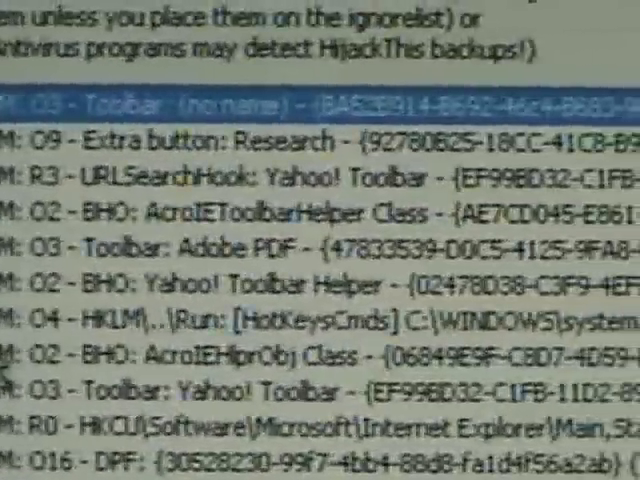
Scroll through the Backups list of fixed toolbar, browser helper and startup entries.
scroll("down", 3)
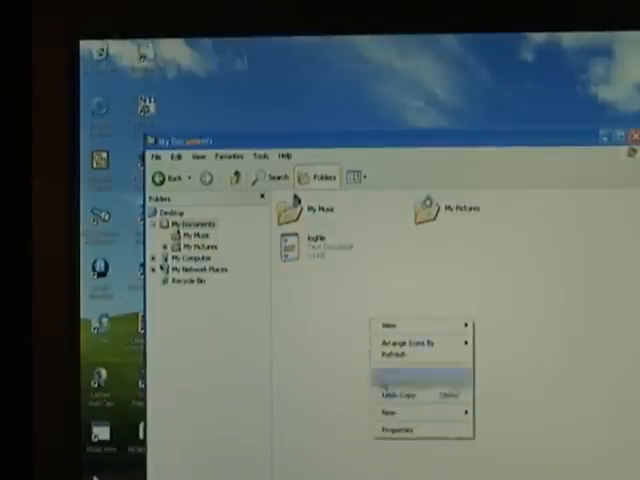
Pick an item from the context menu in the My Documents window.
left_click(360, 328)
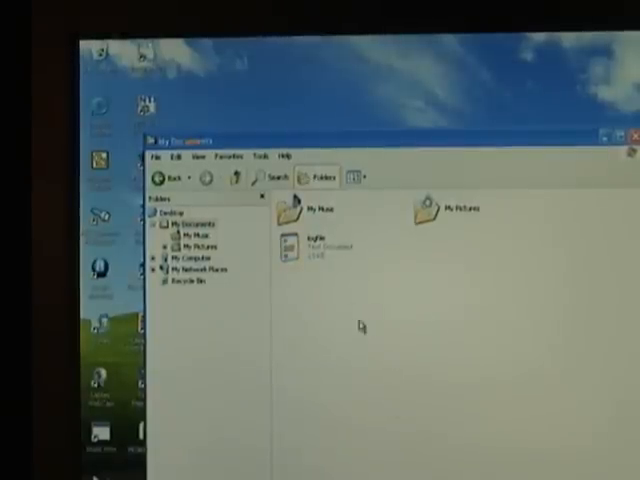